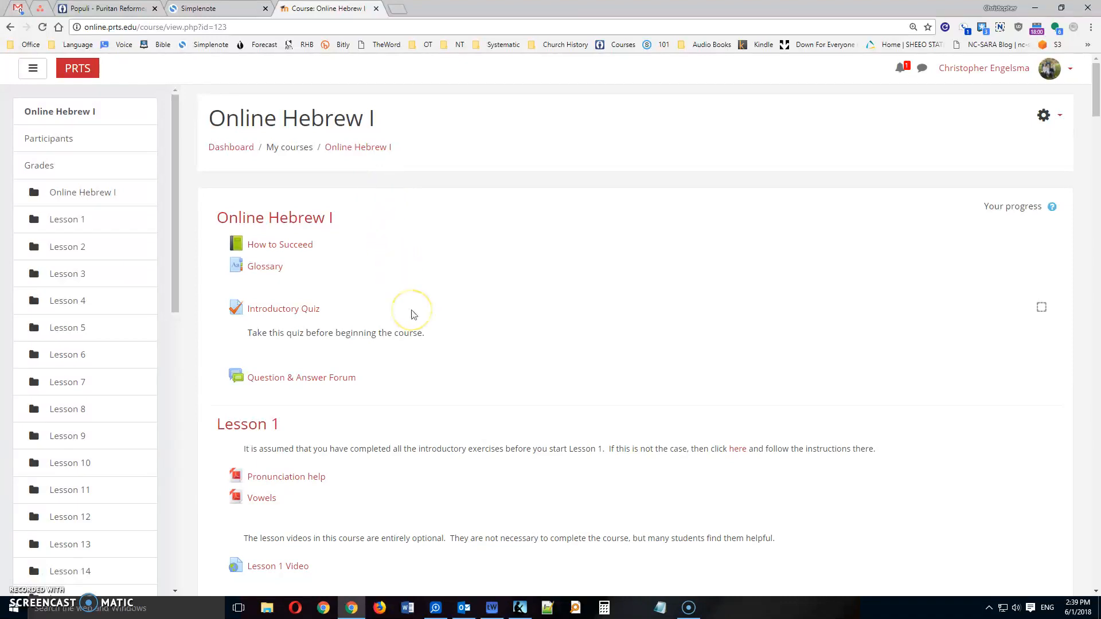
Open Assignment 02 under Lesson 2 of the Online Hebrew I course page
scroll(down, 3)
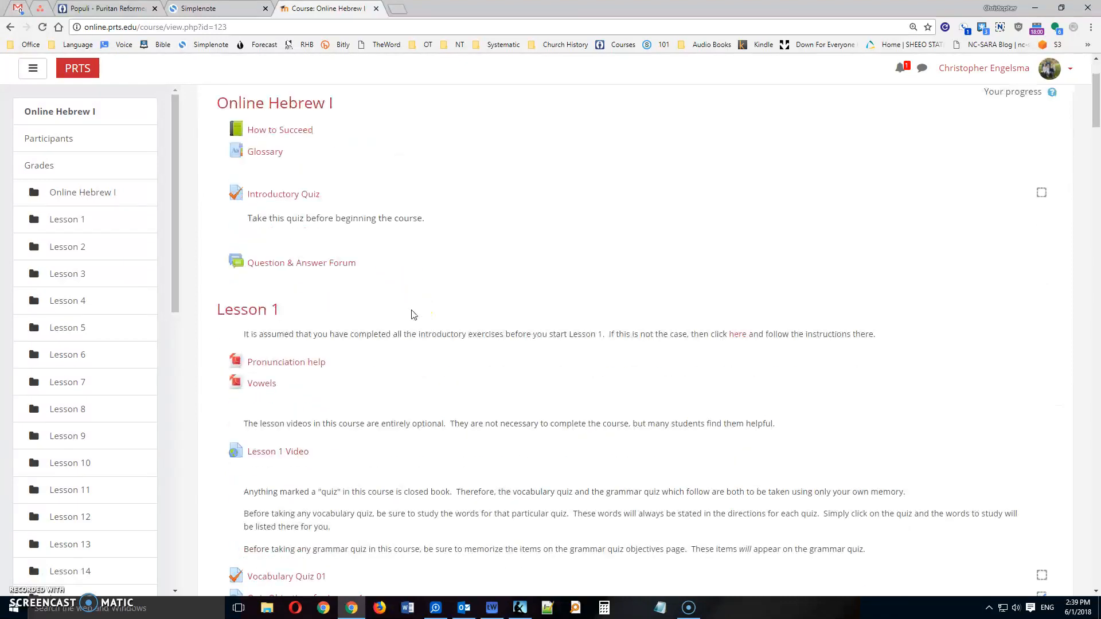
scroll(down, 3)
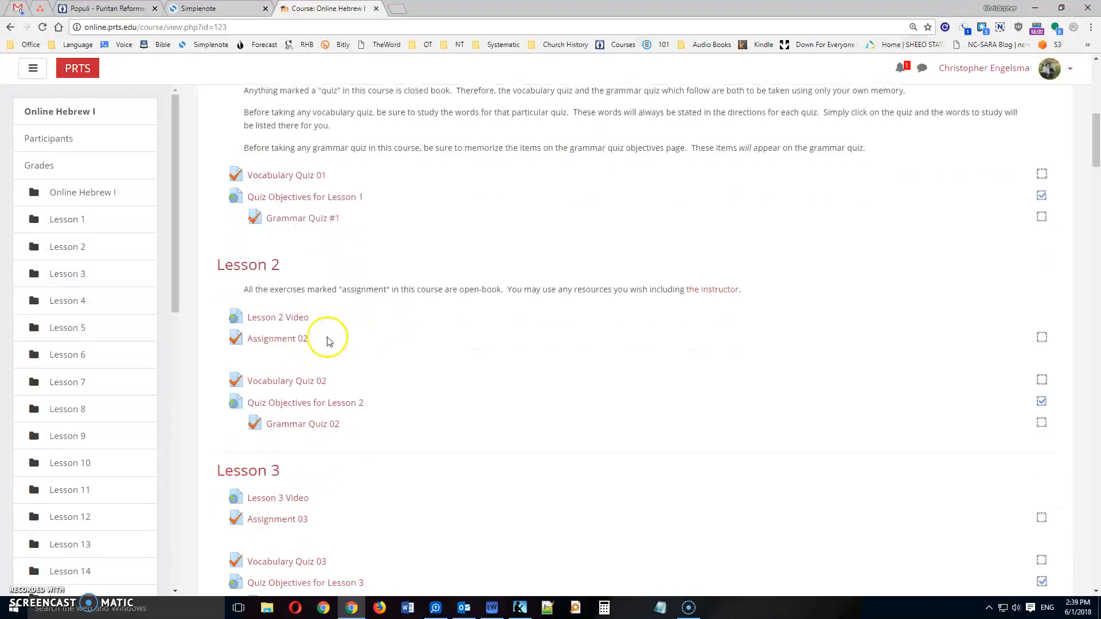
click(276, 337)
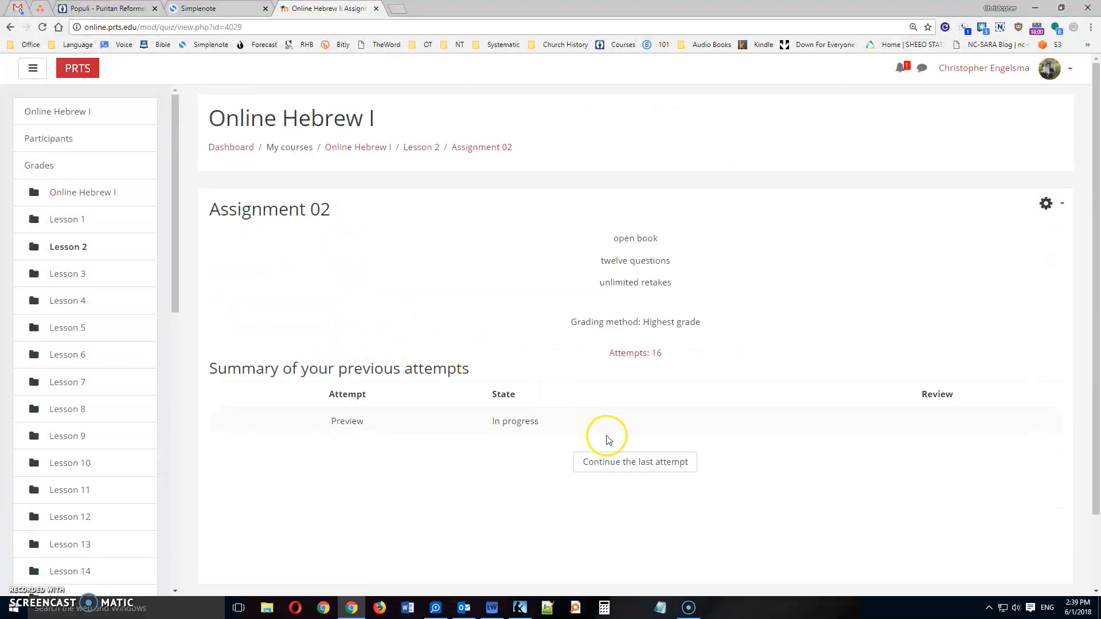
Continue the last attempt and place the cursor in the Hosea 1:4 answer table
click(634, 461)
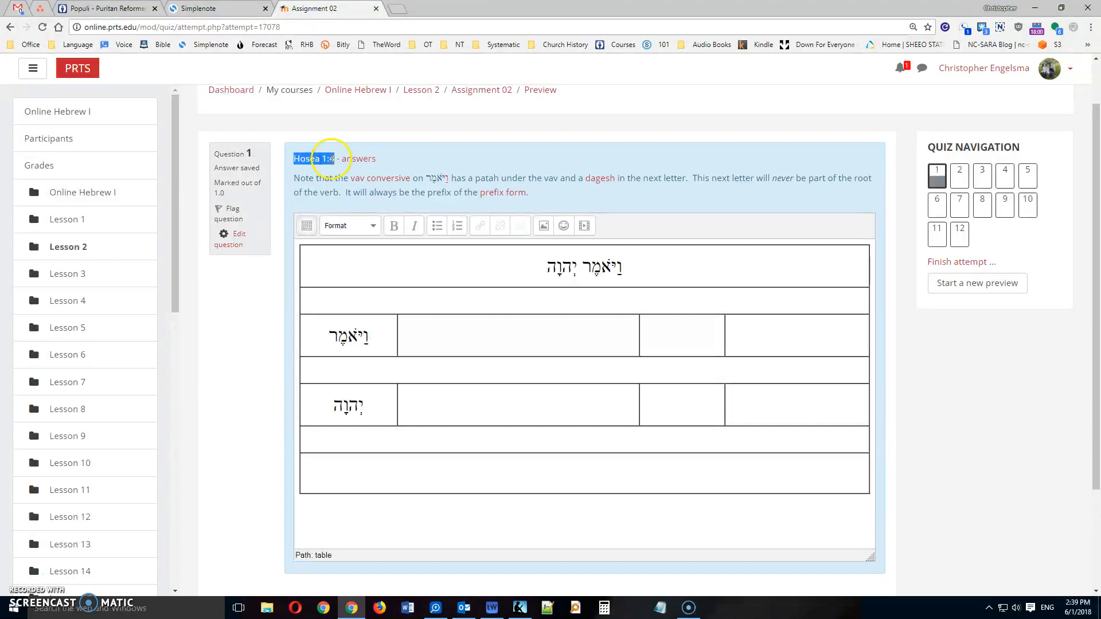
click(517, 336)
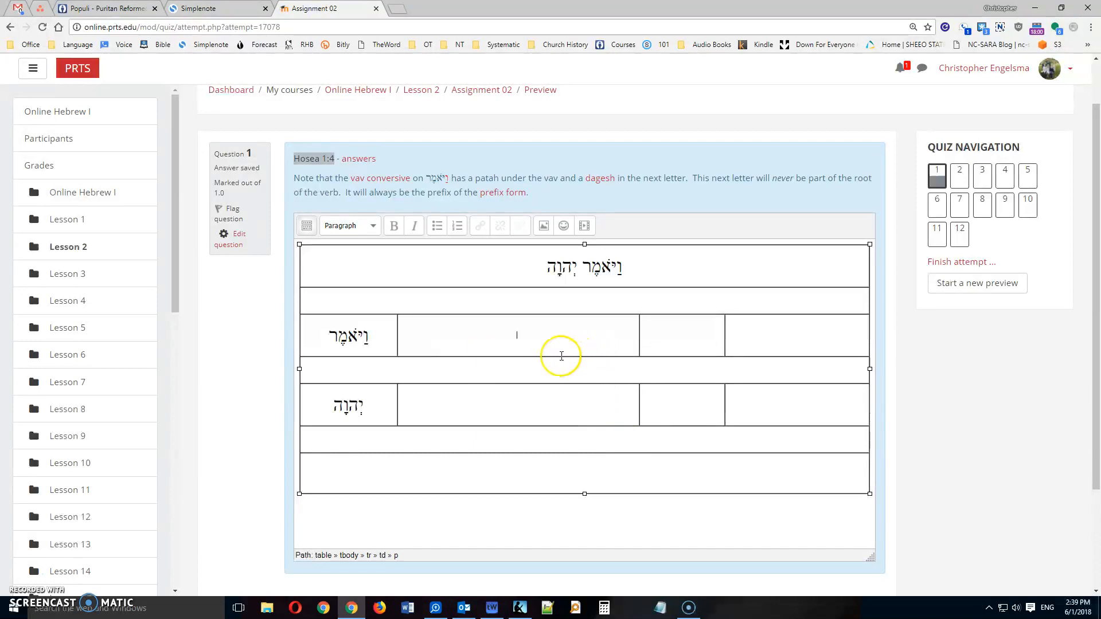
mouse_move(627, 268)
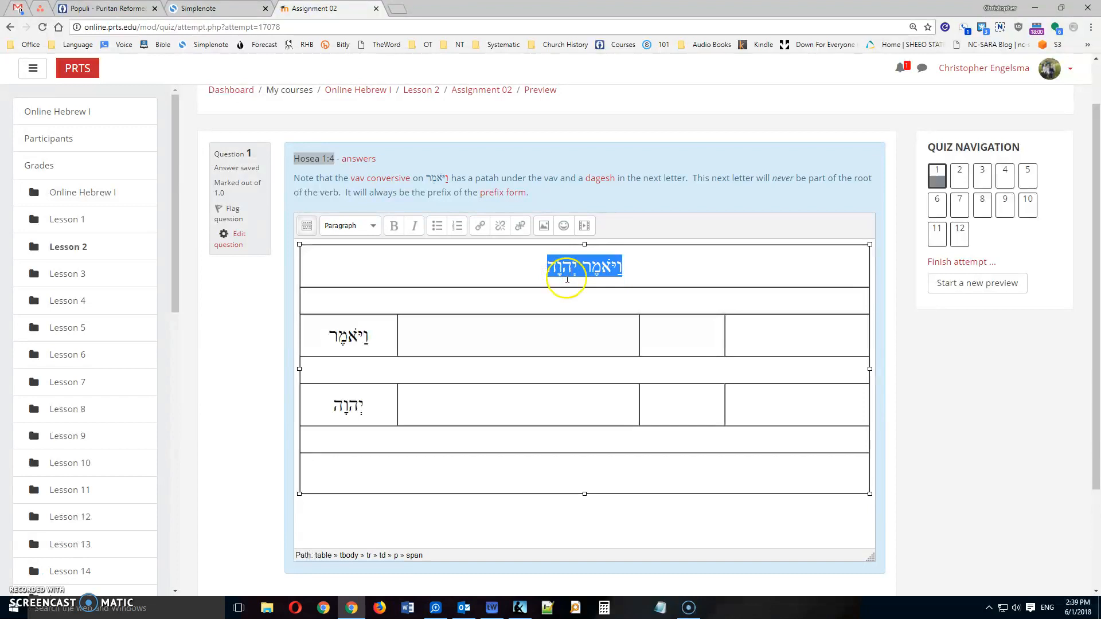
click(558, 269)
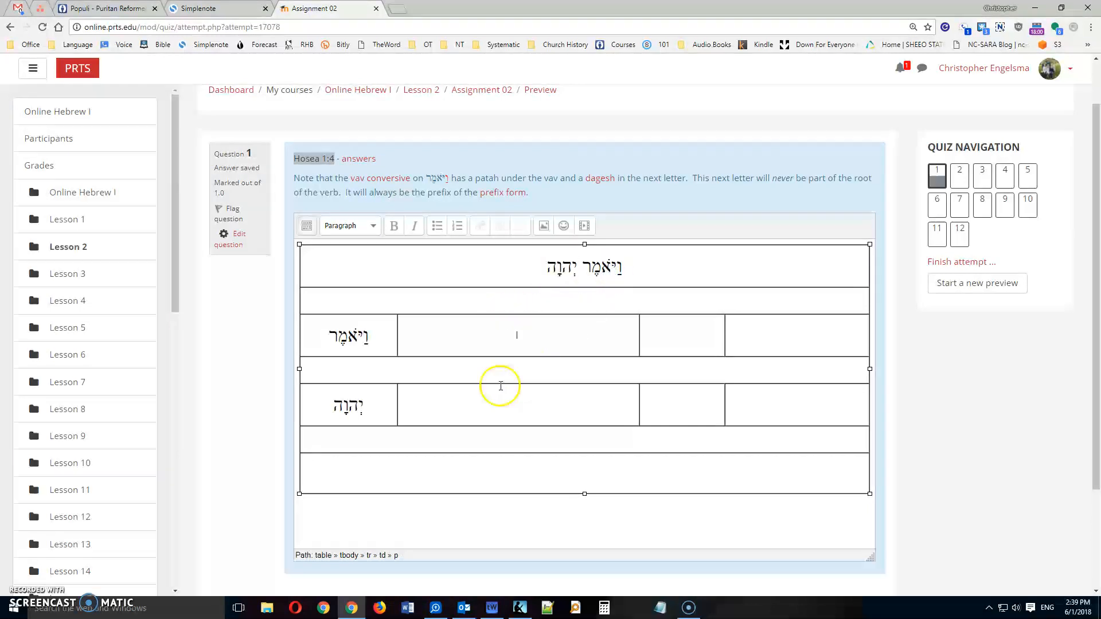
mouse_move(359, 404)
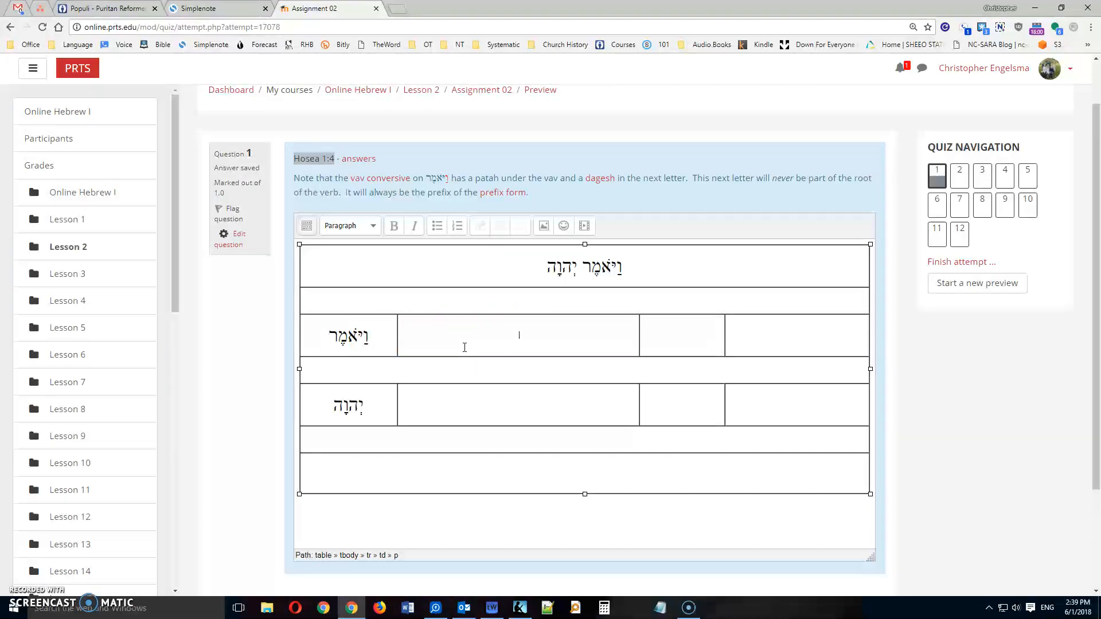
Enter 'conjunction + verb, prefix, qal, 3ms' as the parsing for ויאמר
text(conjunction)
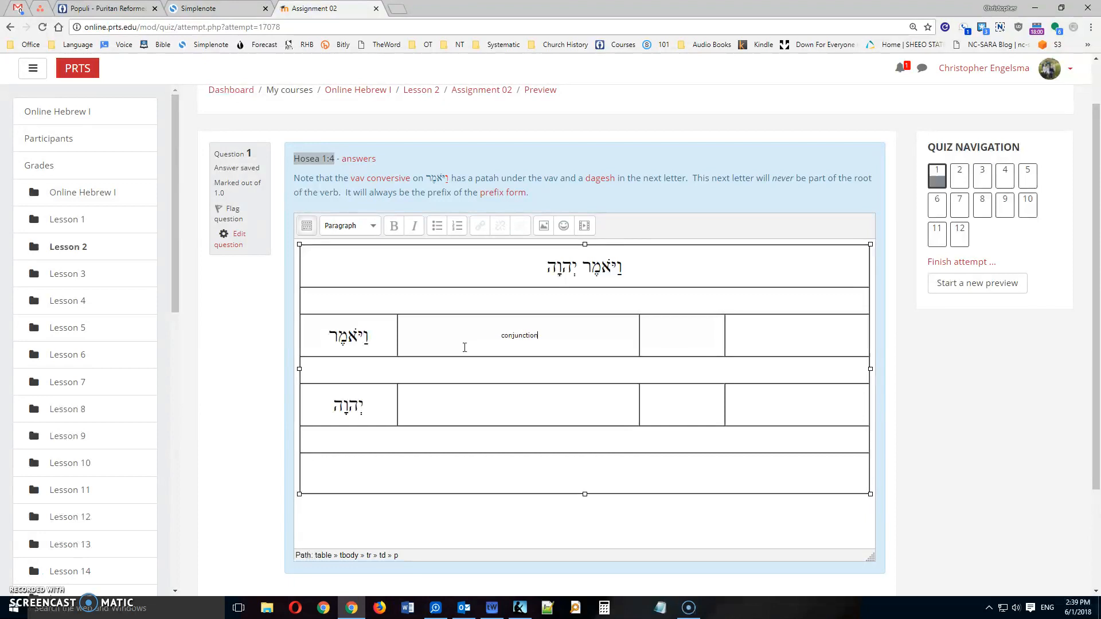
text(+)
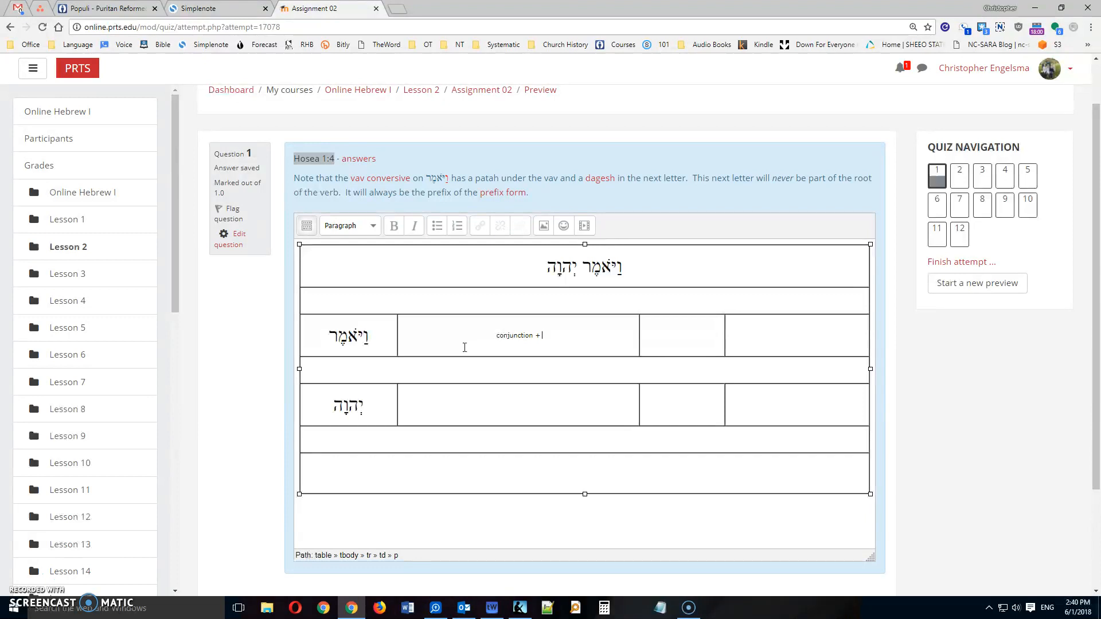
text(√)
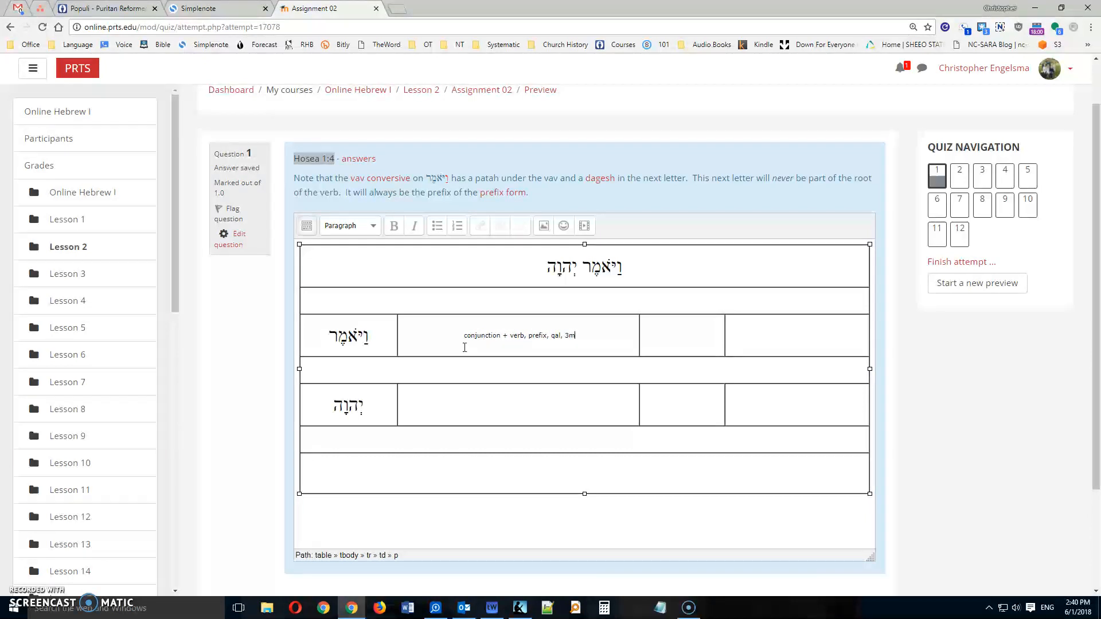
text(s)
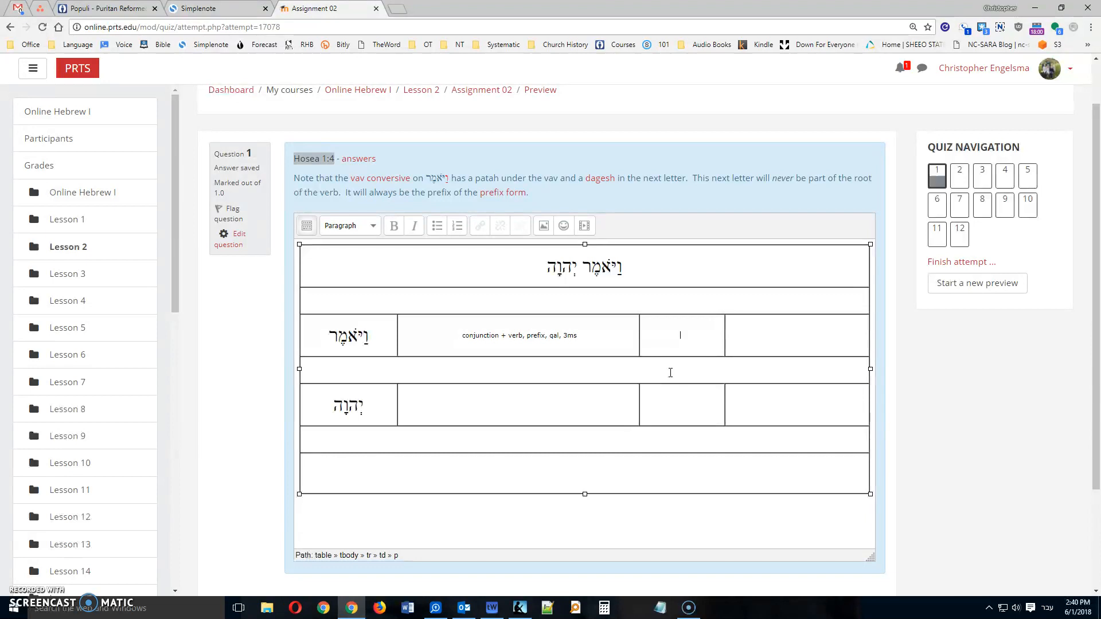
Enter the root אמר for ויאמר and set its font size to 5 (18pt)
text(א)
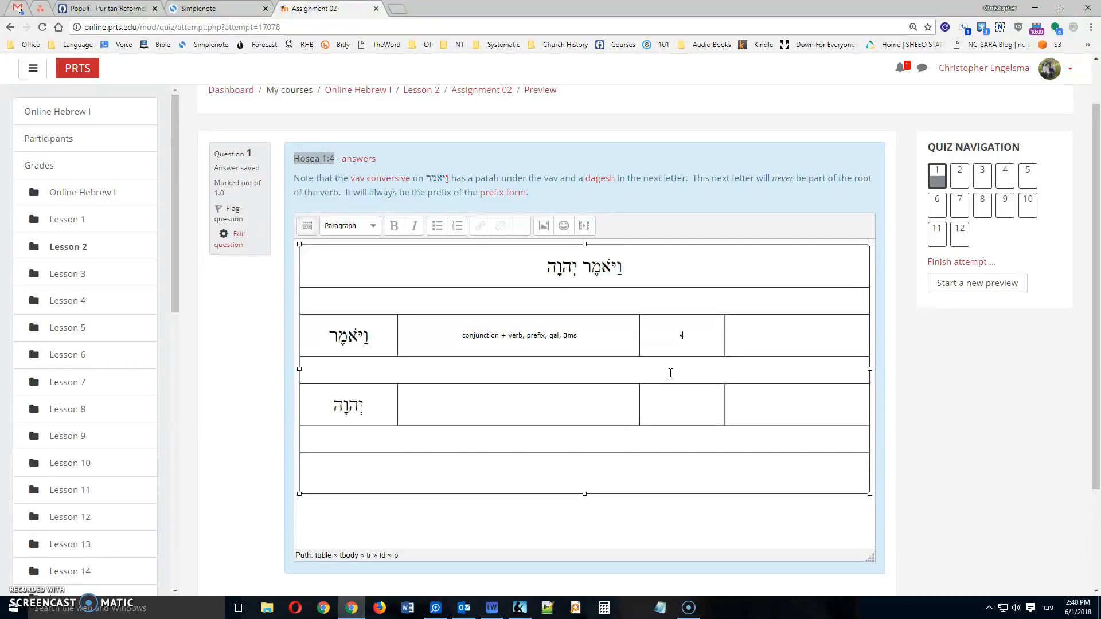
text(א)
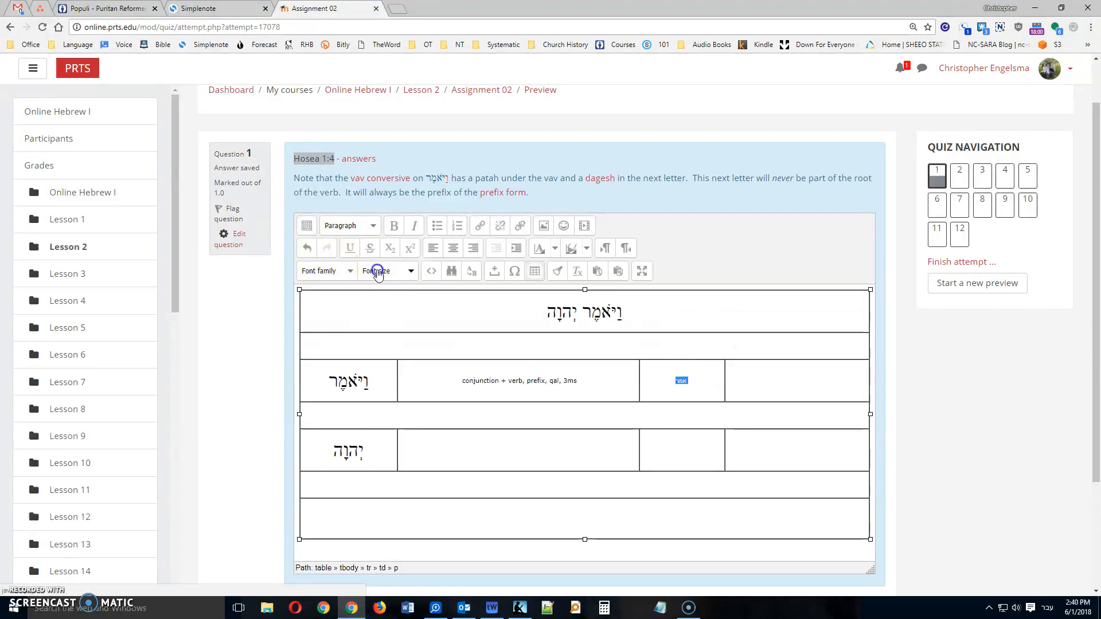
click(347, 271)
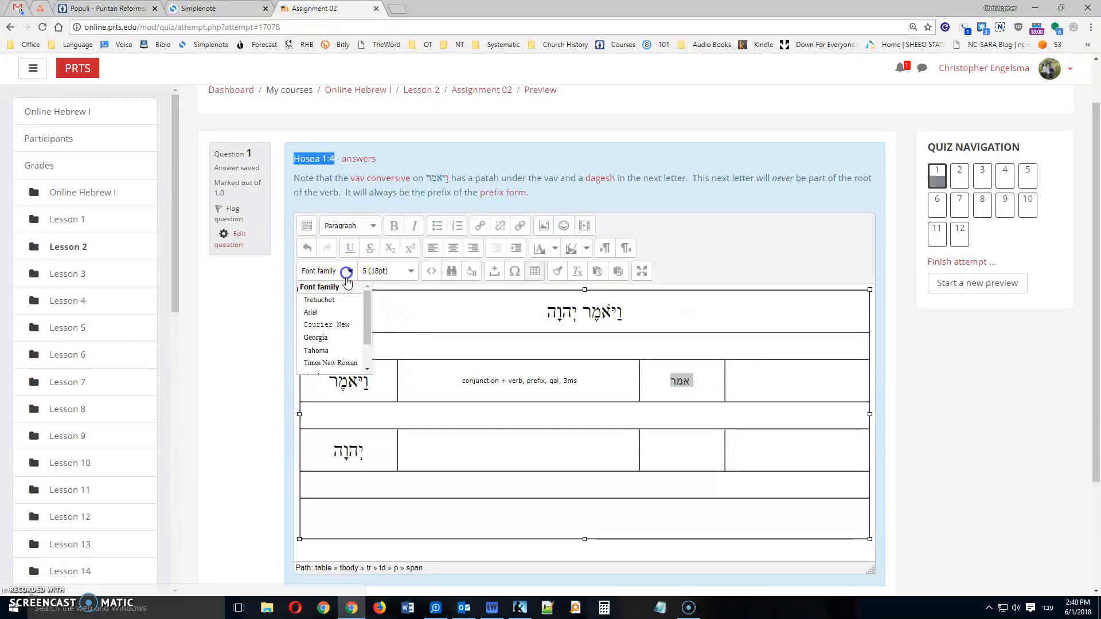
click(329, 363)
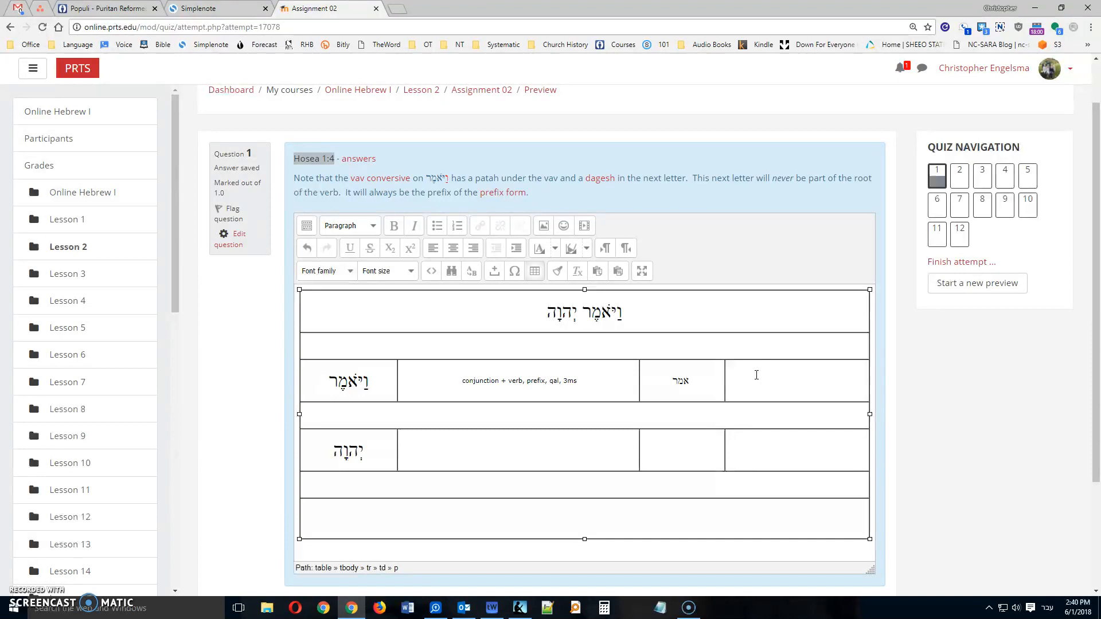
Translate ויאמר as 'and he said' in its translation cell
click(796, 381)
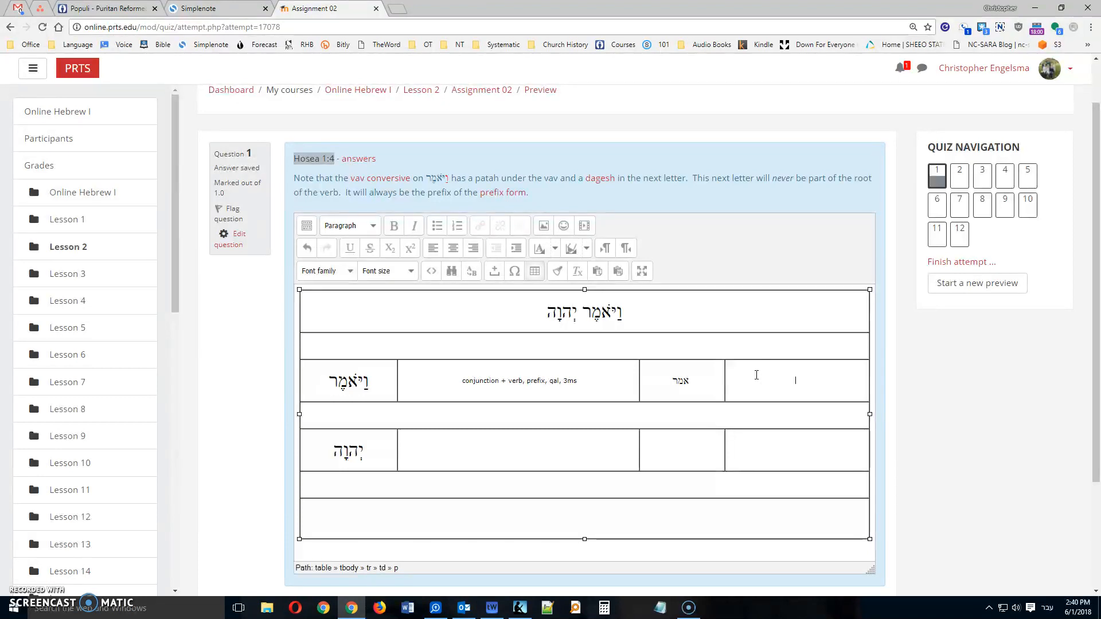
text(שמג)
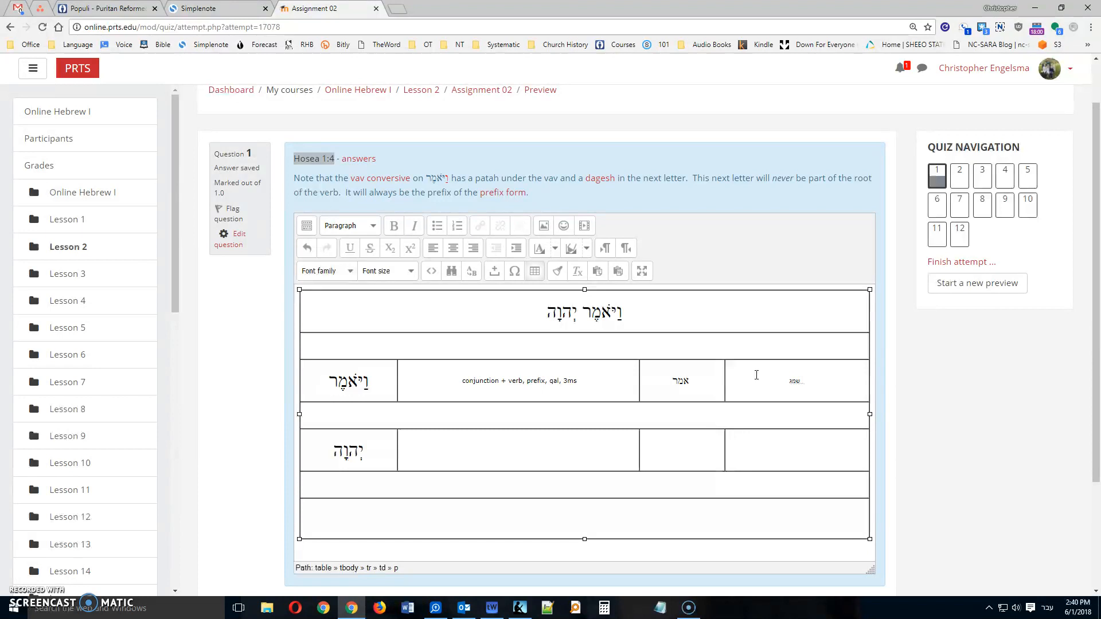
text(a)
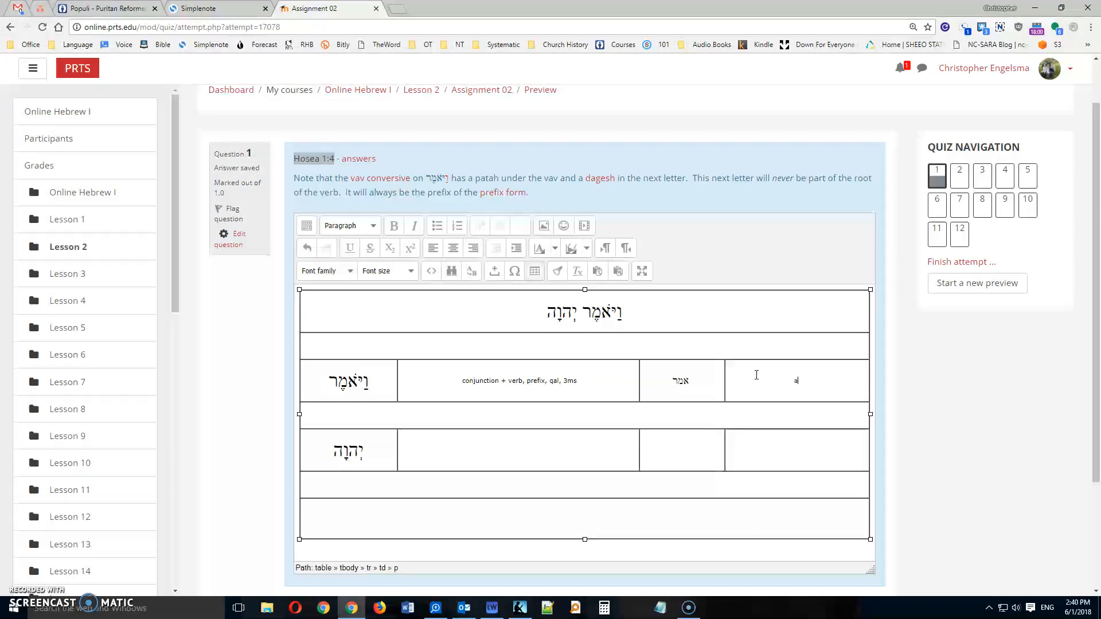
text(and he said)
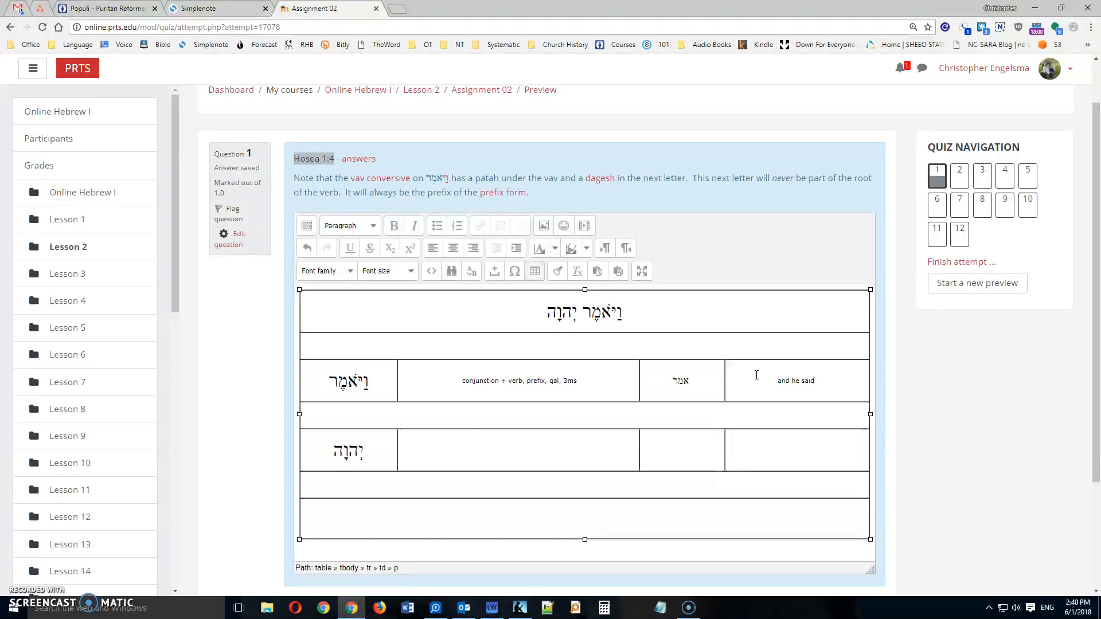
mouse_move(704, 425)
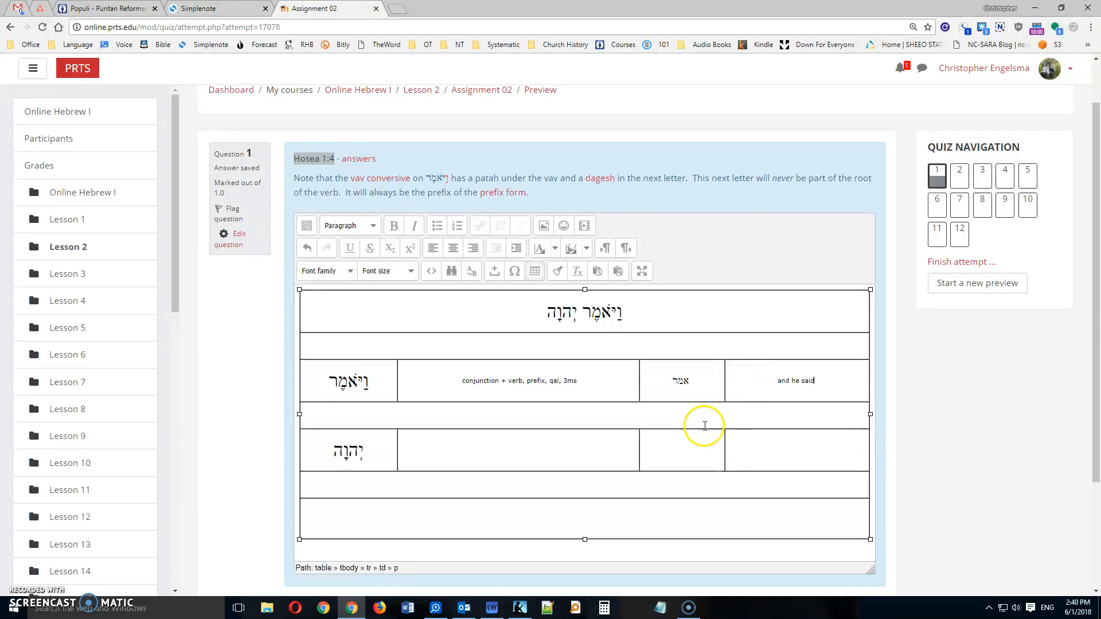
Begin the parsing for יהוה with 'noun,'
click(519, 451)
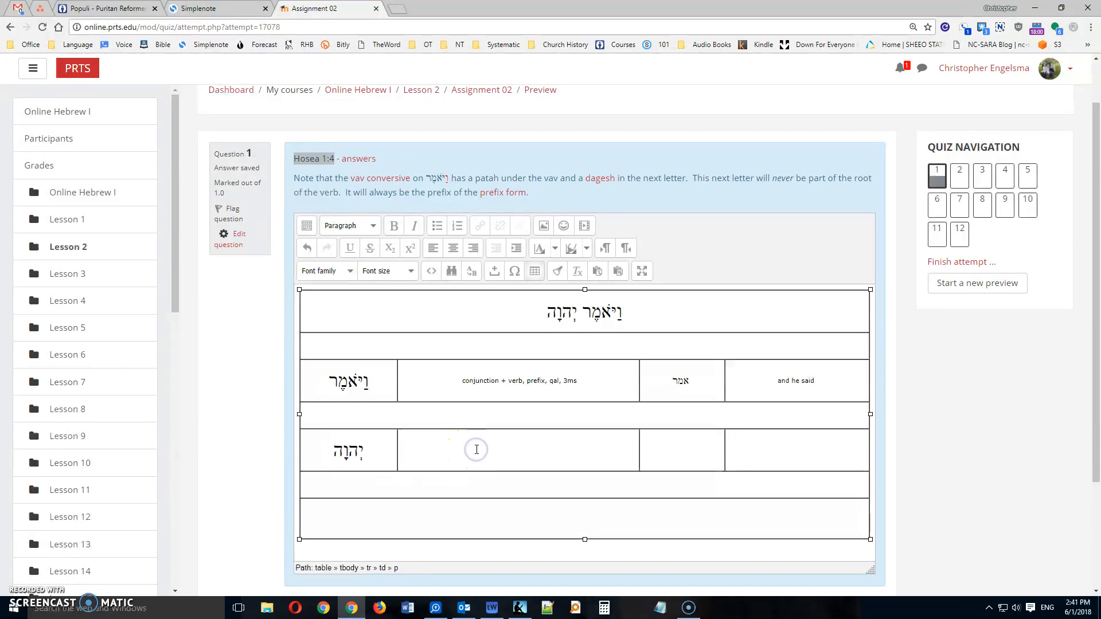
text(noun)
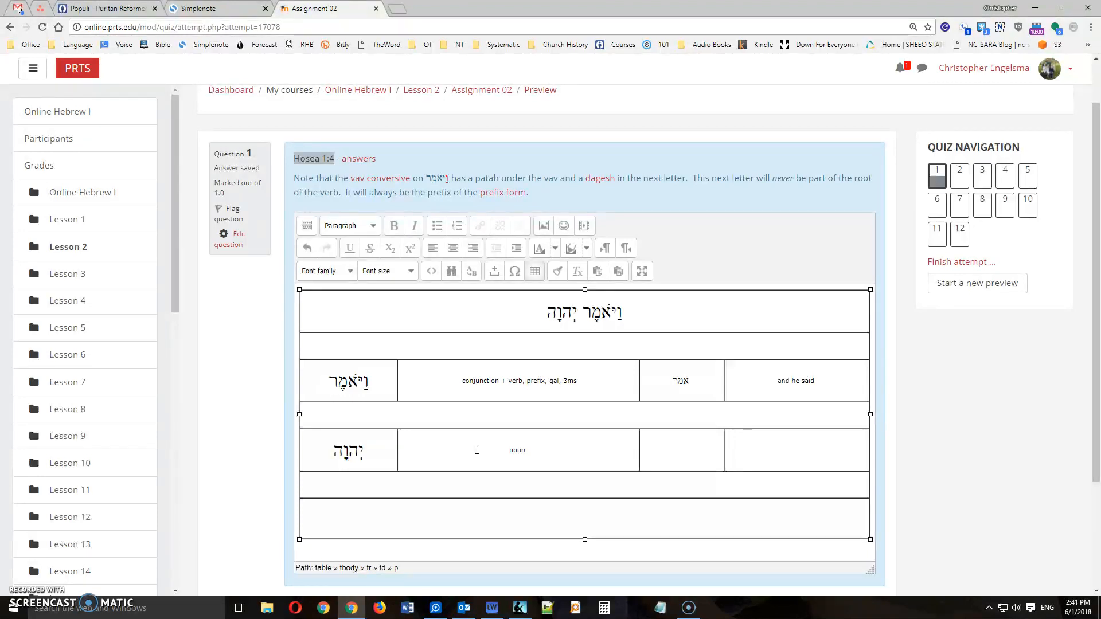
text(,)
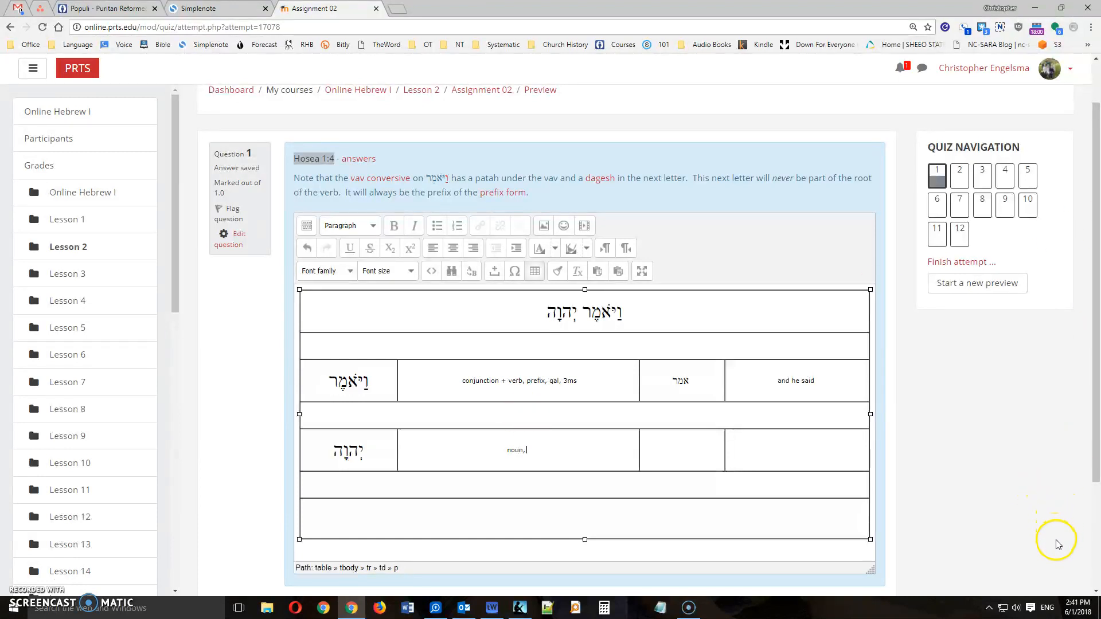
mouse_move(819, 538)
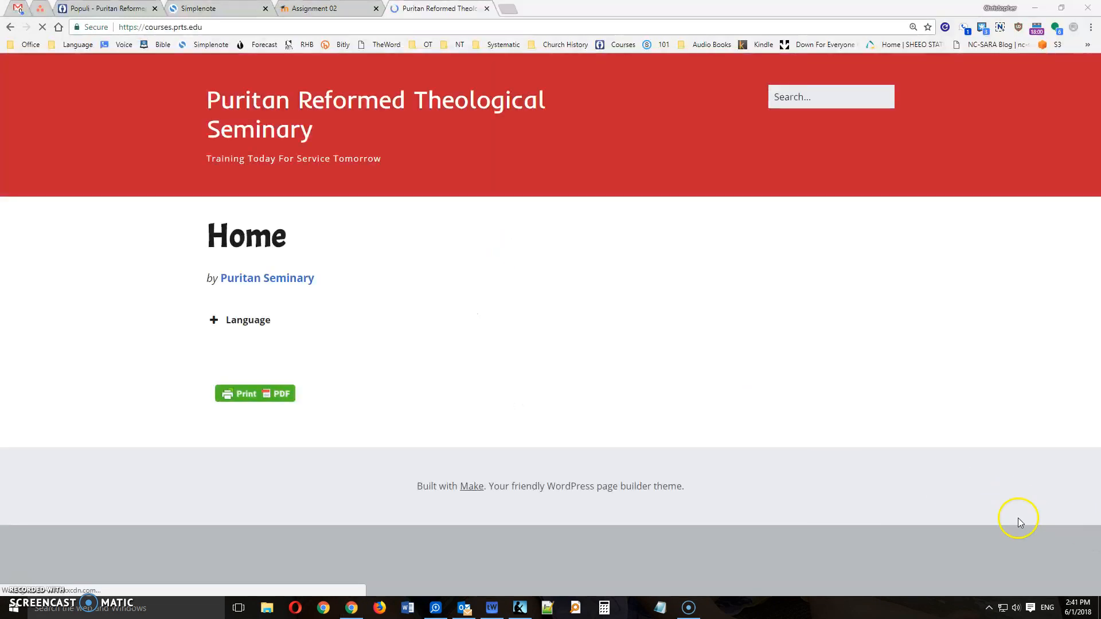
Search the seminary site for 'noun function', view the article, and return to the quiz tab
click(832, 97)
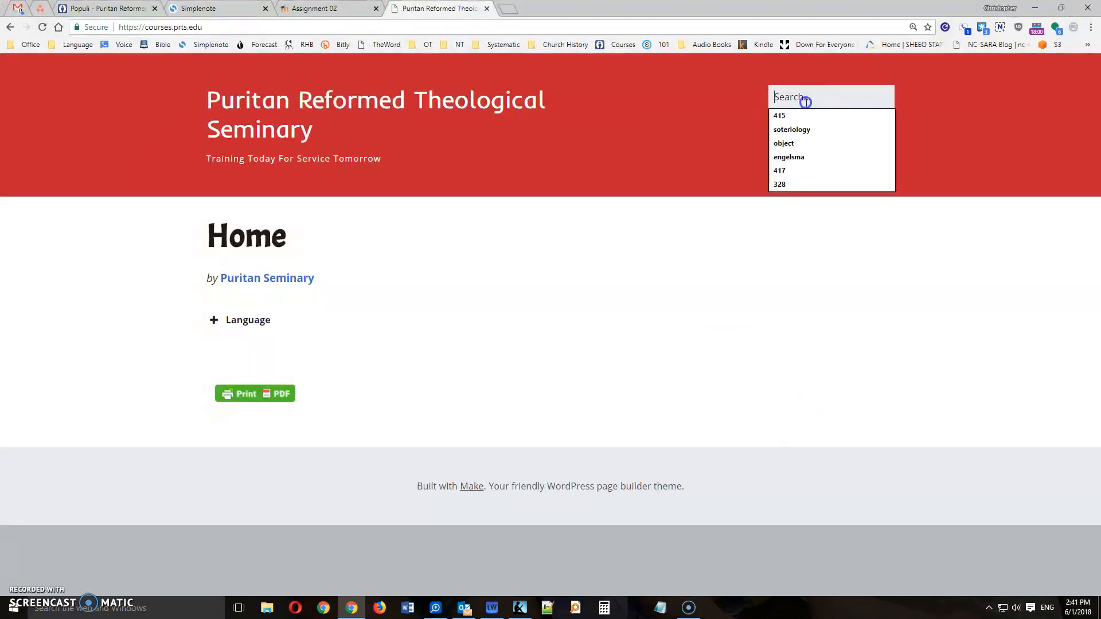
text(noun function)
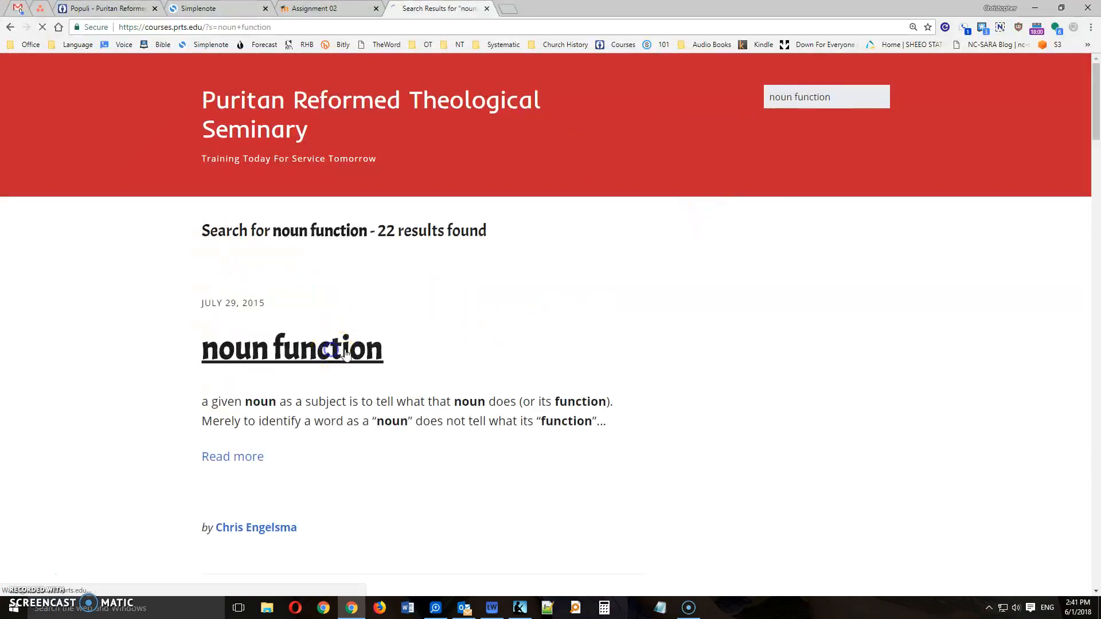
click(292, 349)
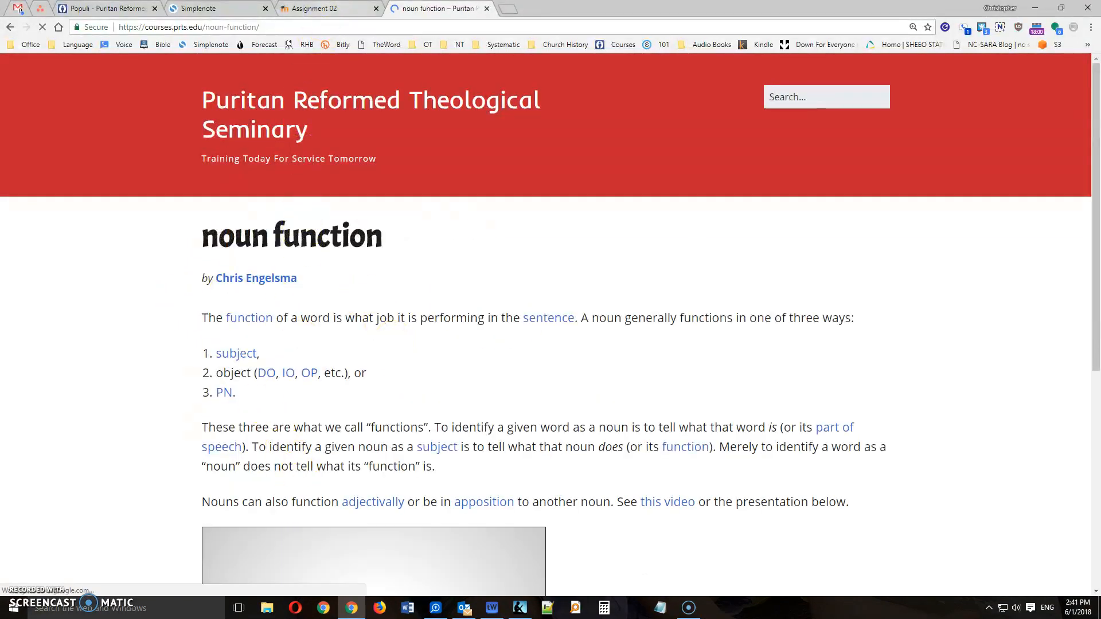
click(328, 8)
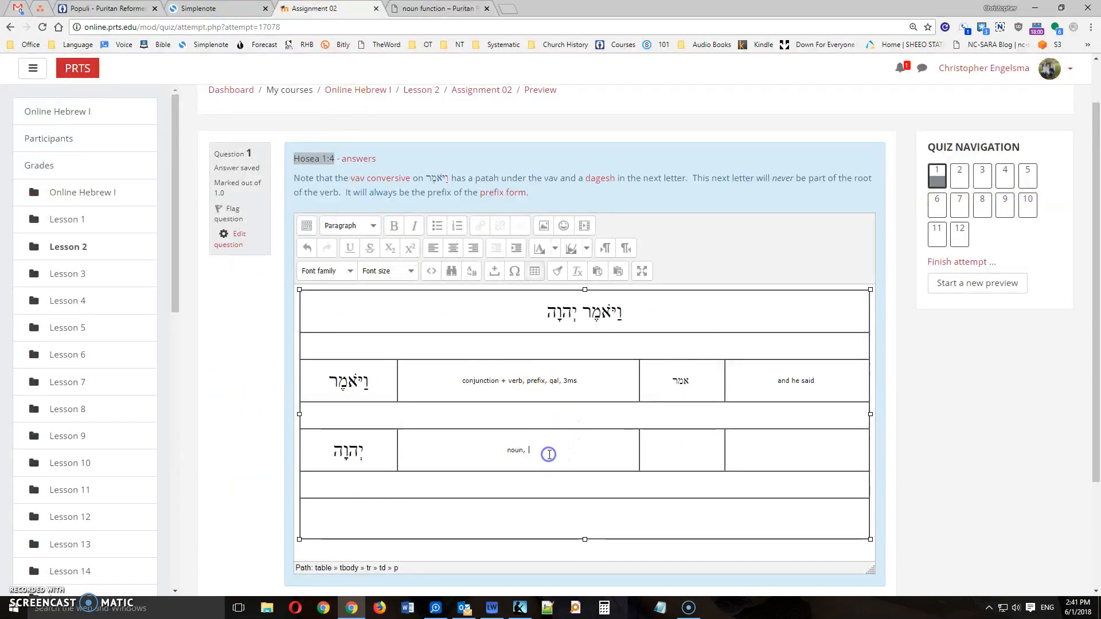
Complete יהוה as subject of the verb 'said' and translate it YHWH
text(a)
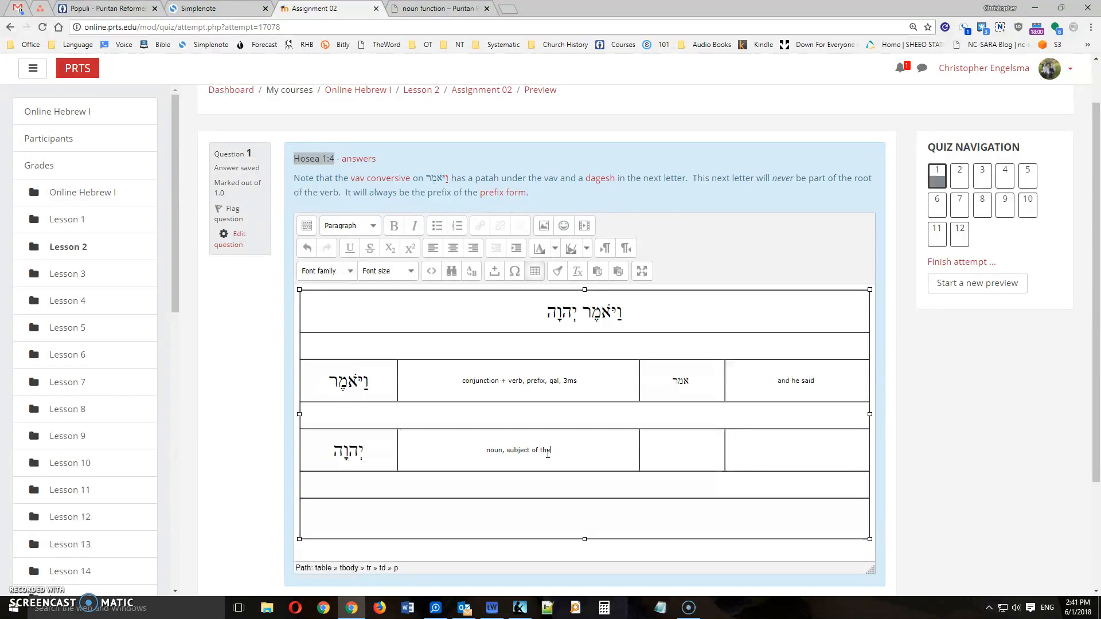
text(verb said")
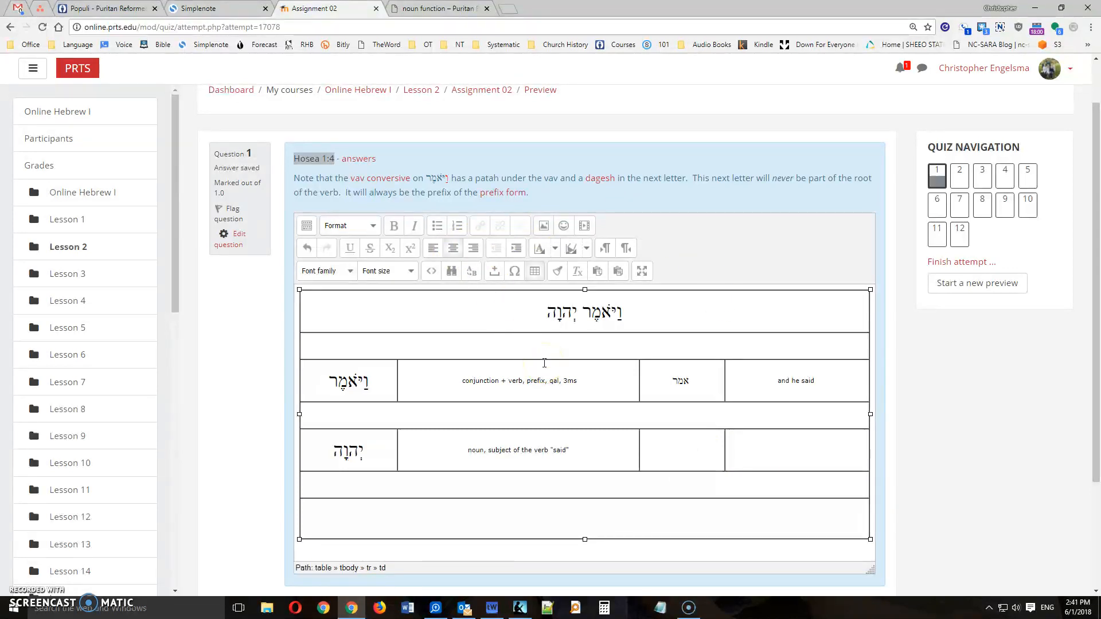
text(YHWH)
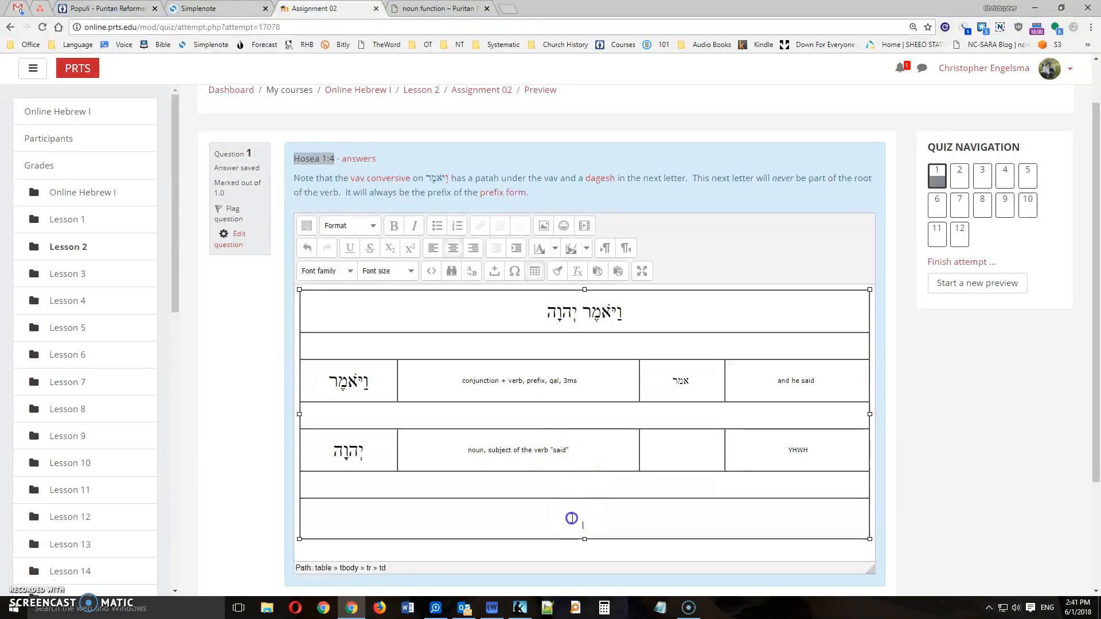
Write the verse translation 'and YHWH said...' in the bottom row
click(573, 518)
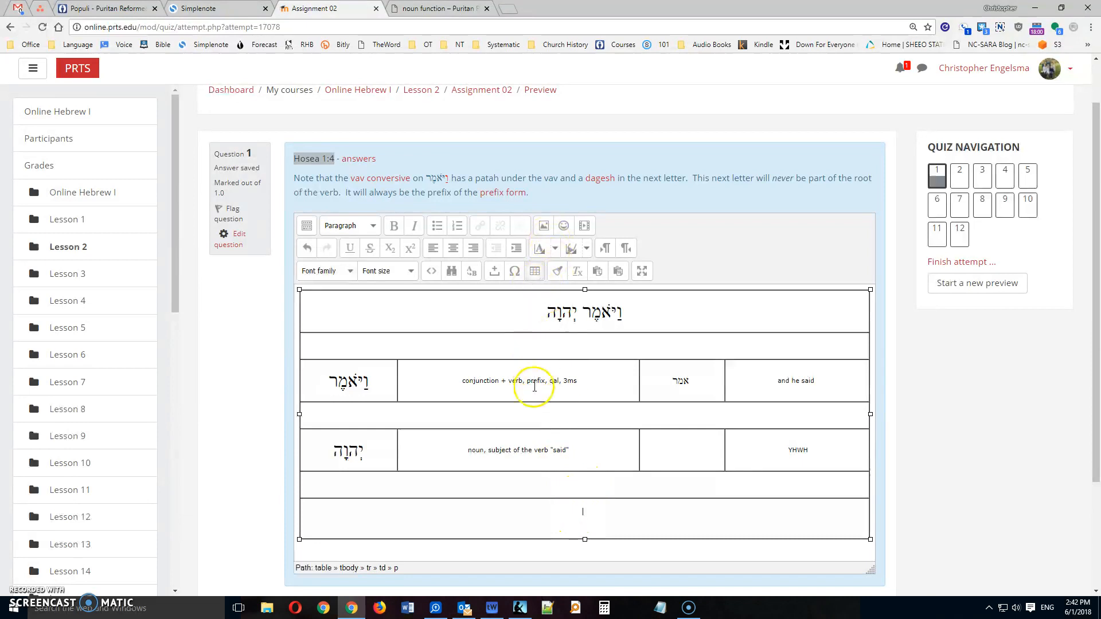
double_click(600, 312)
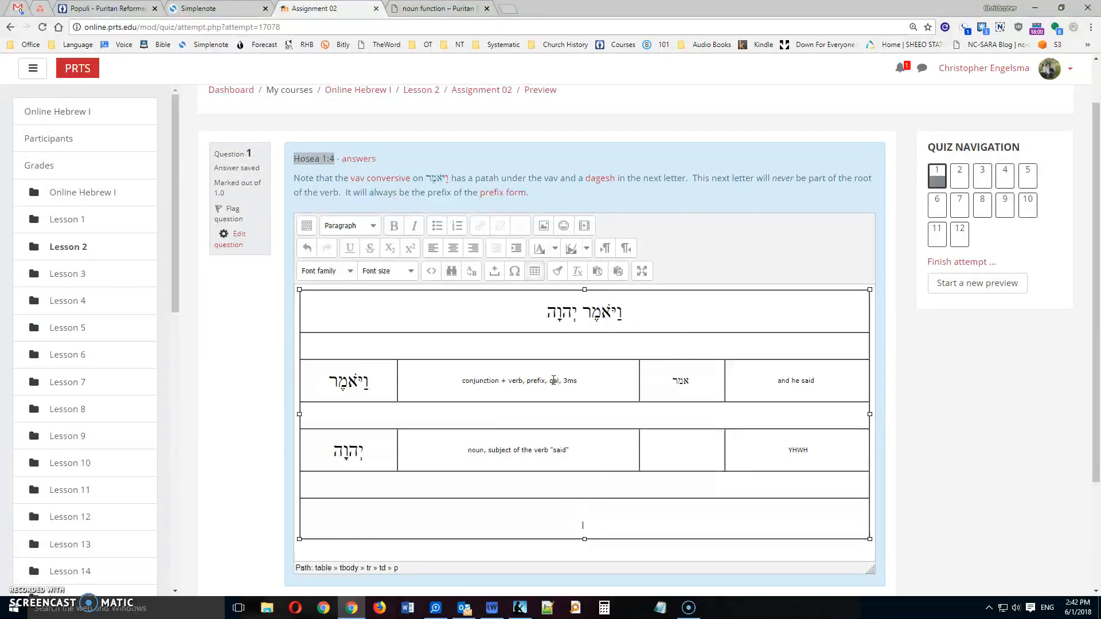
text(and YWH)
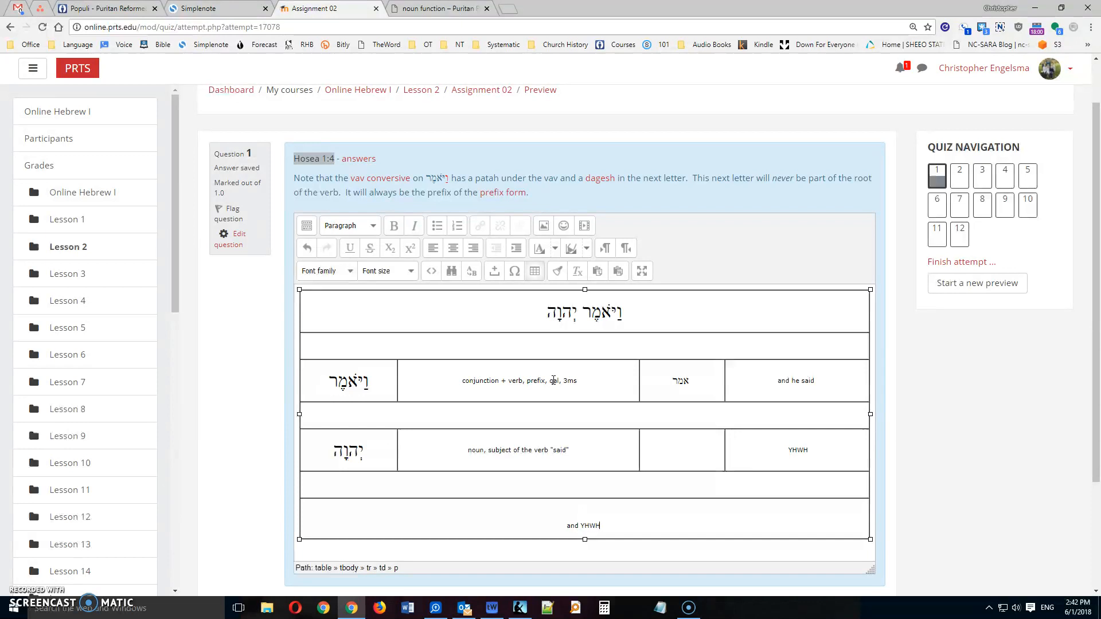
text(said...)
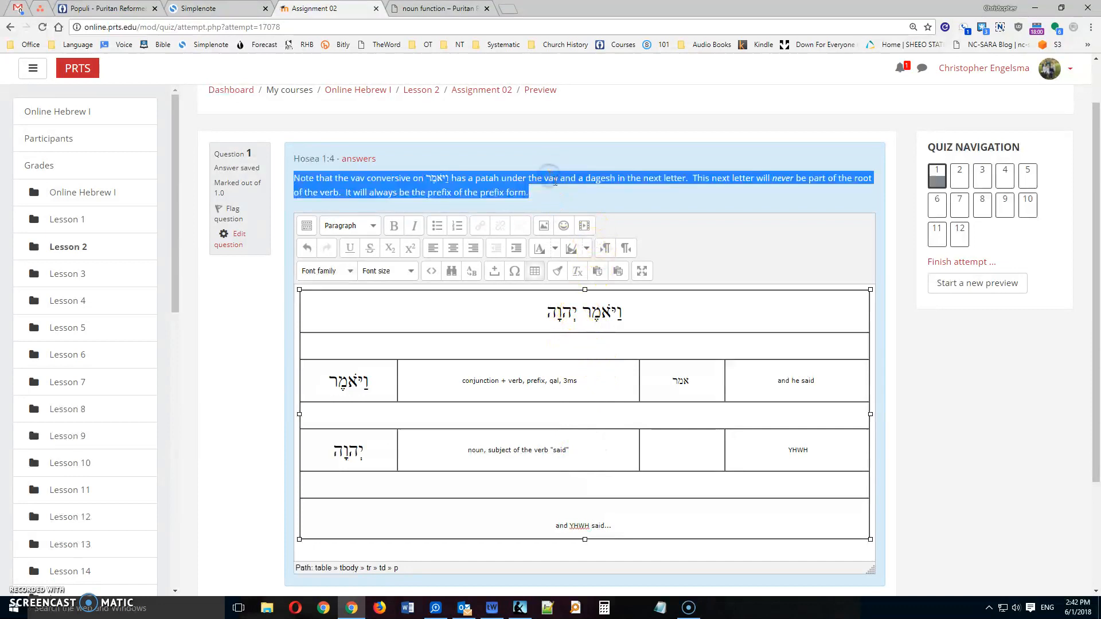
Move to the next quiz page with the Exodus 6:13 analysis table
click(557, 208)
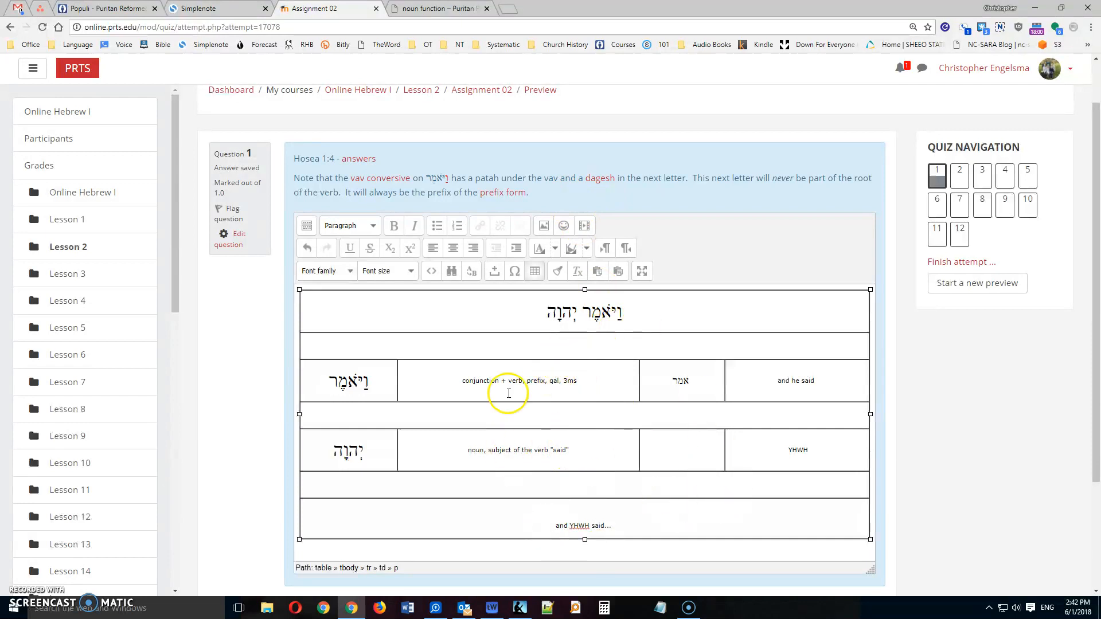
scroll(down, 3)
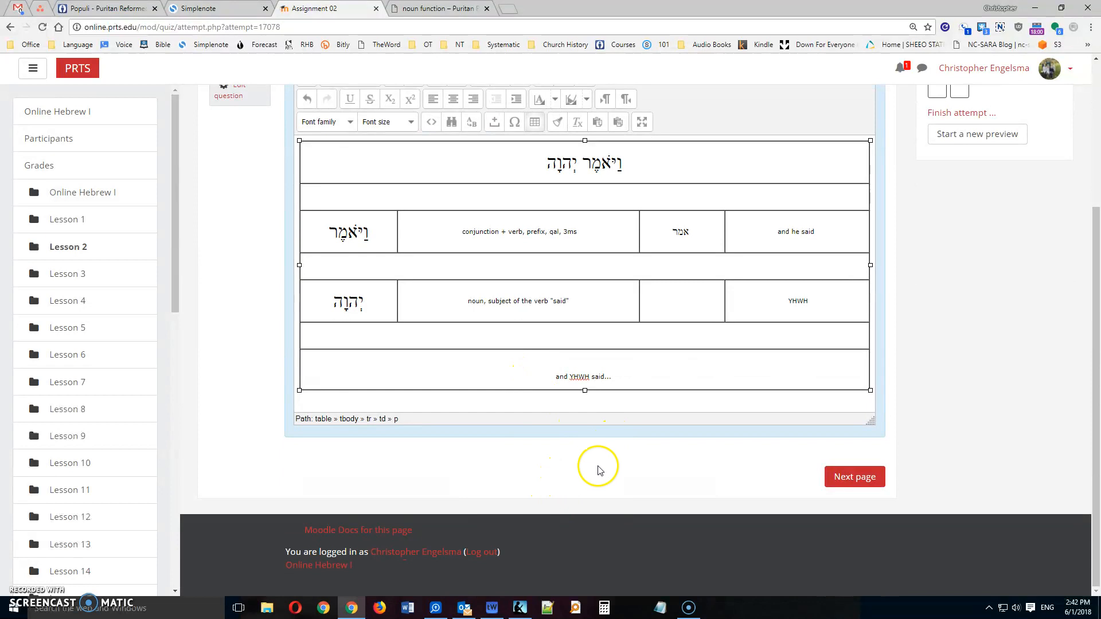
scroll(up, 3)
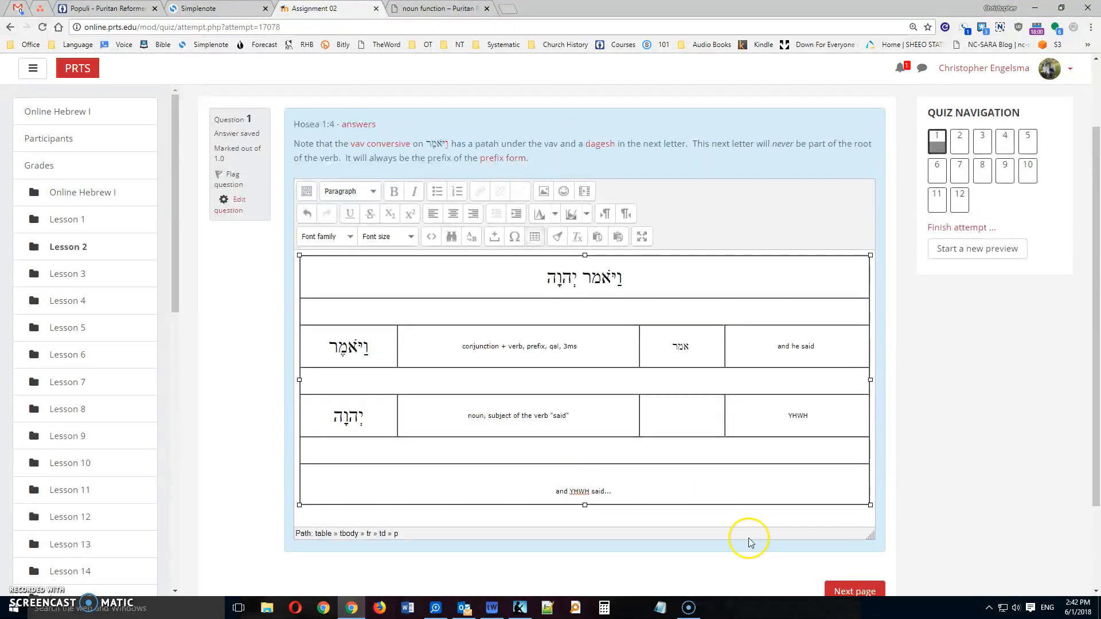
click(854, 591)
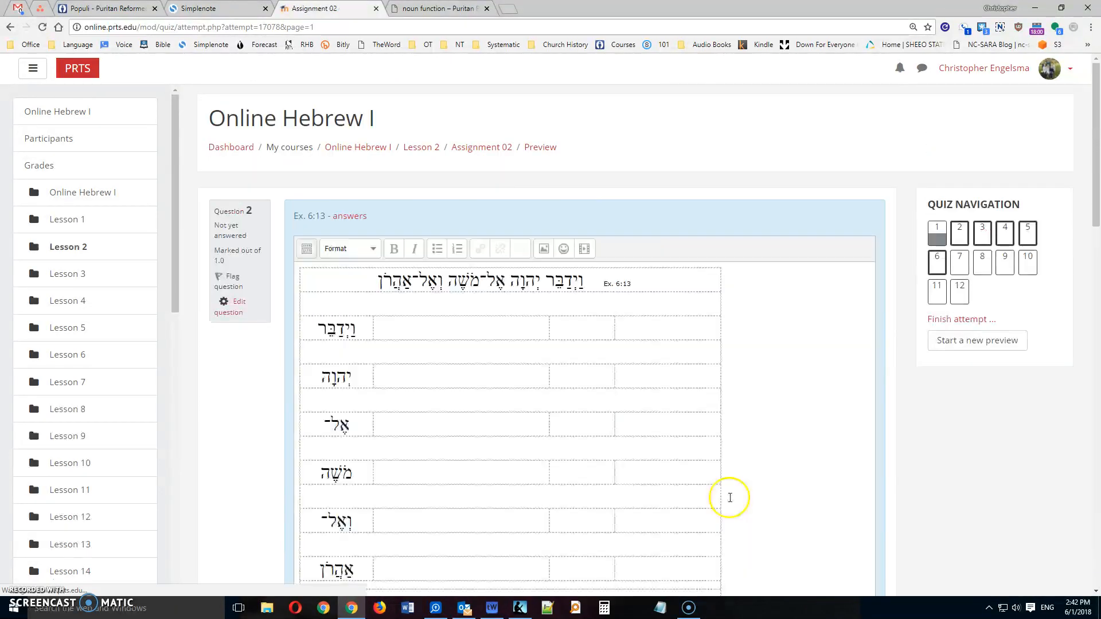
mouse_move(630, 370)
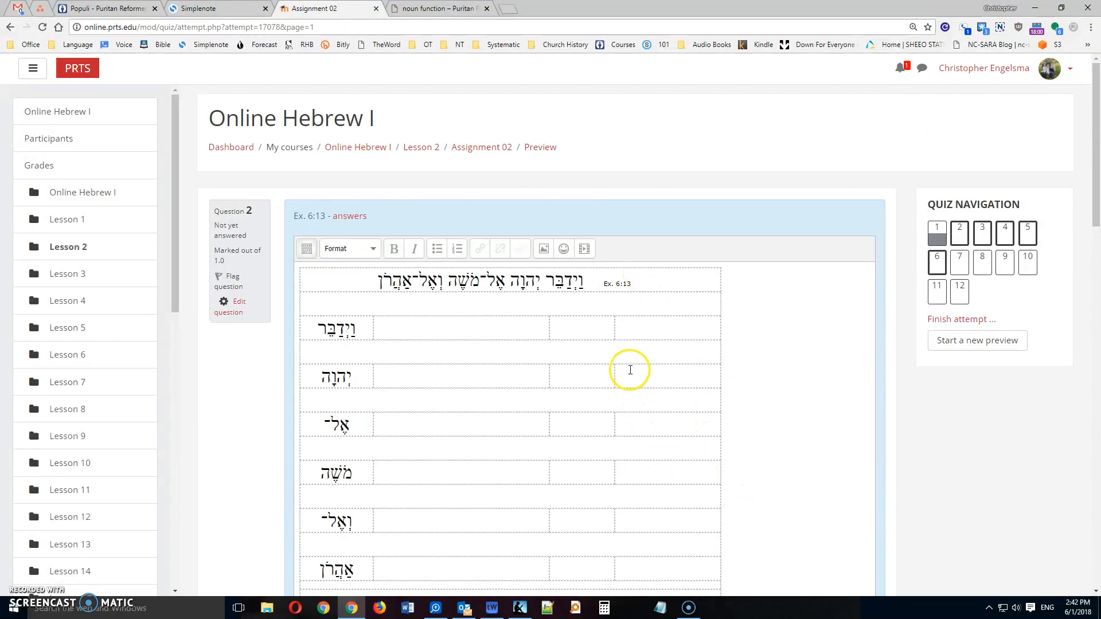
scroll(down, 3)
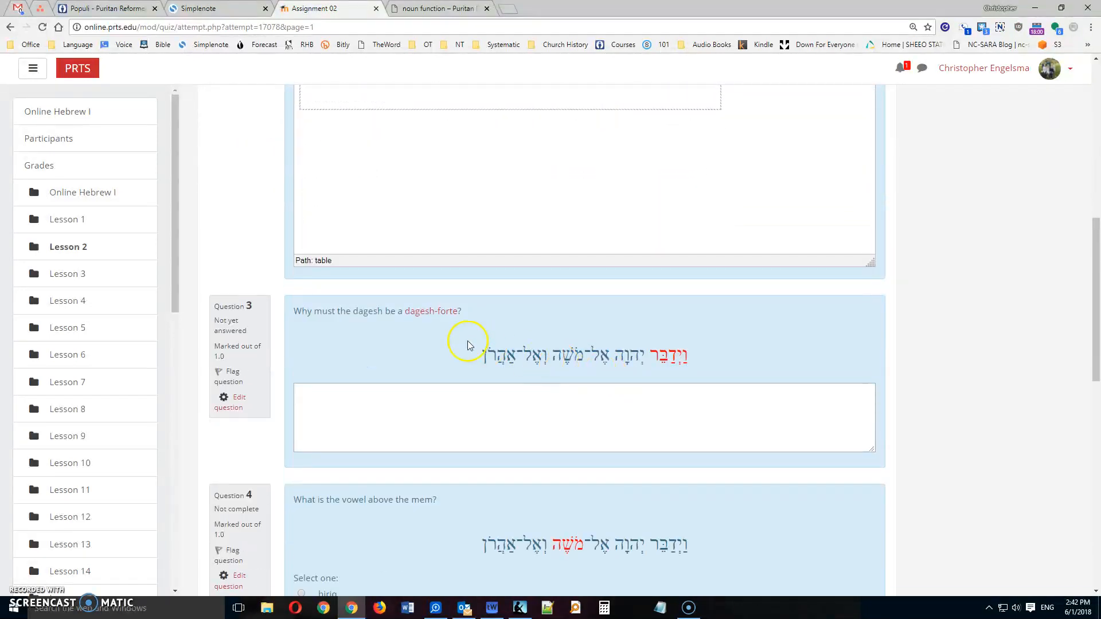
scroll(down, 3)
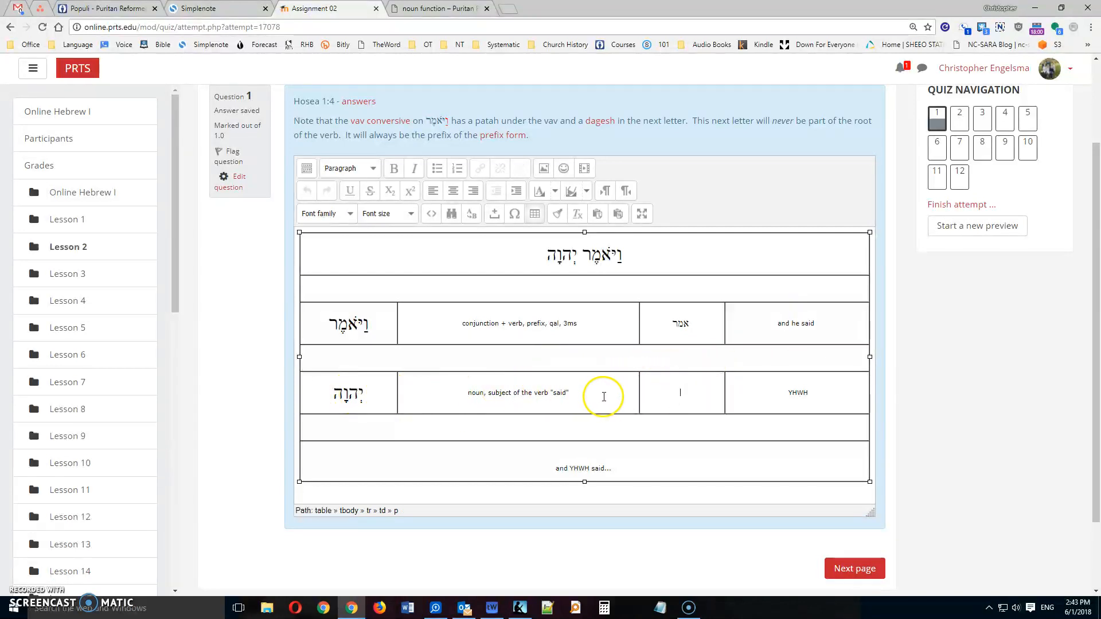
mouse_move(790, 392)
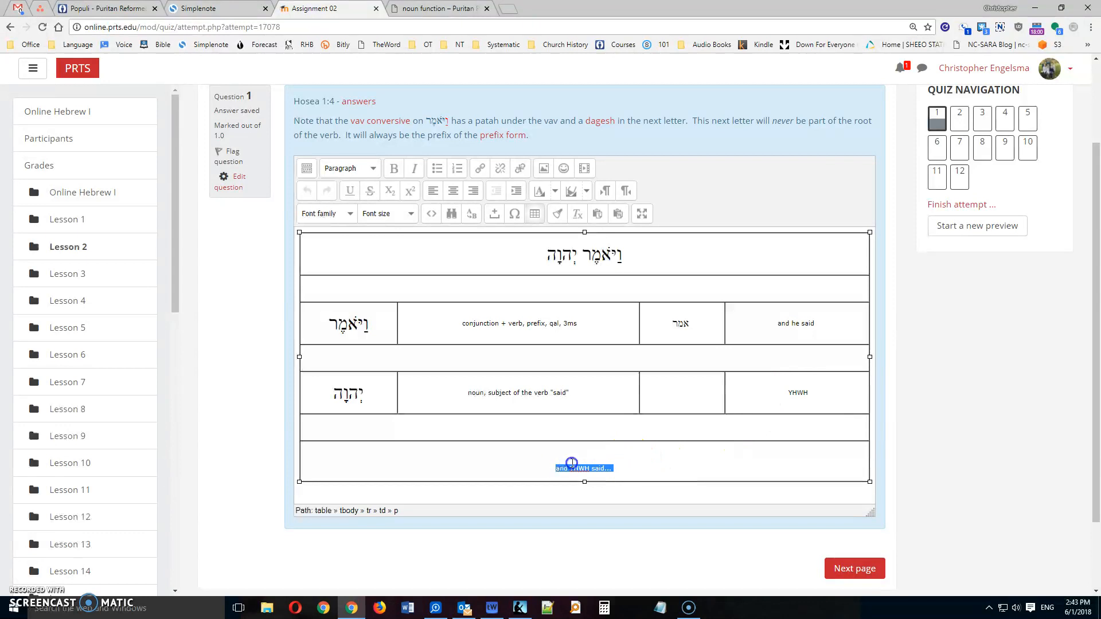
Review the bottom-row translation 'and YHWH said...' on page 1 without changing it
click(629, 487)
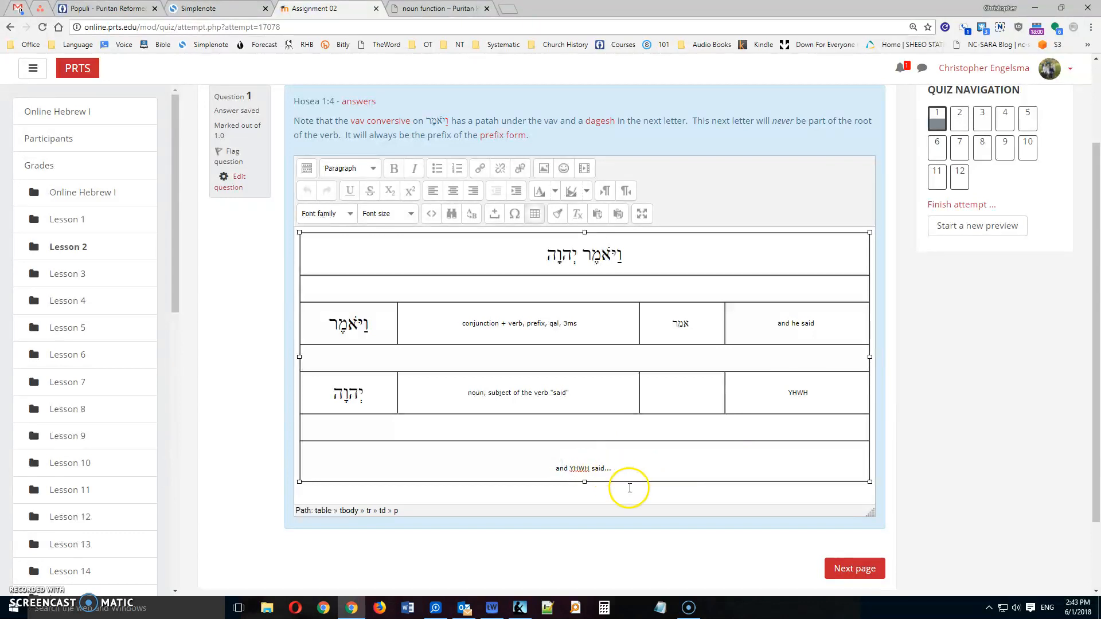